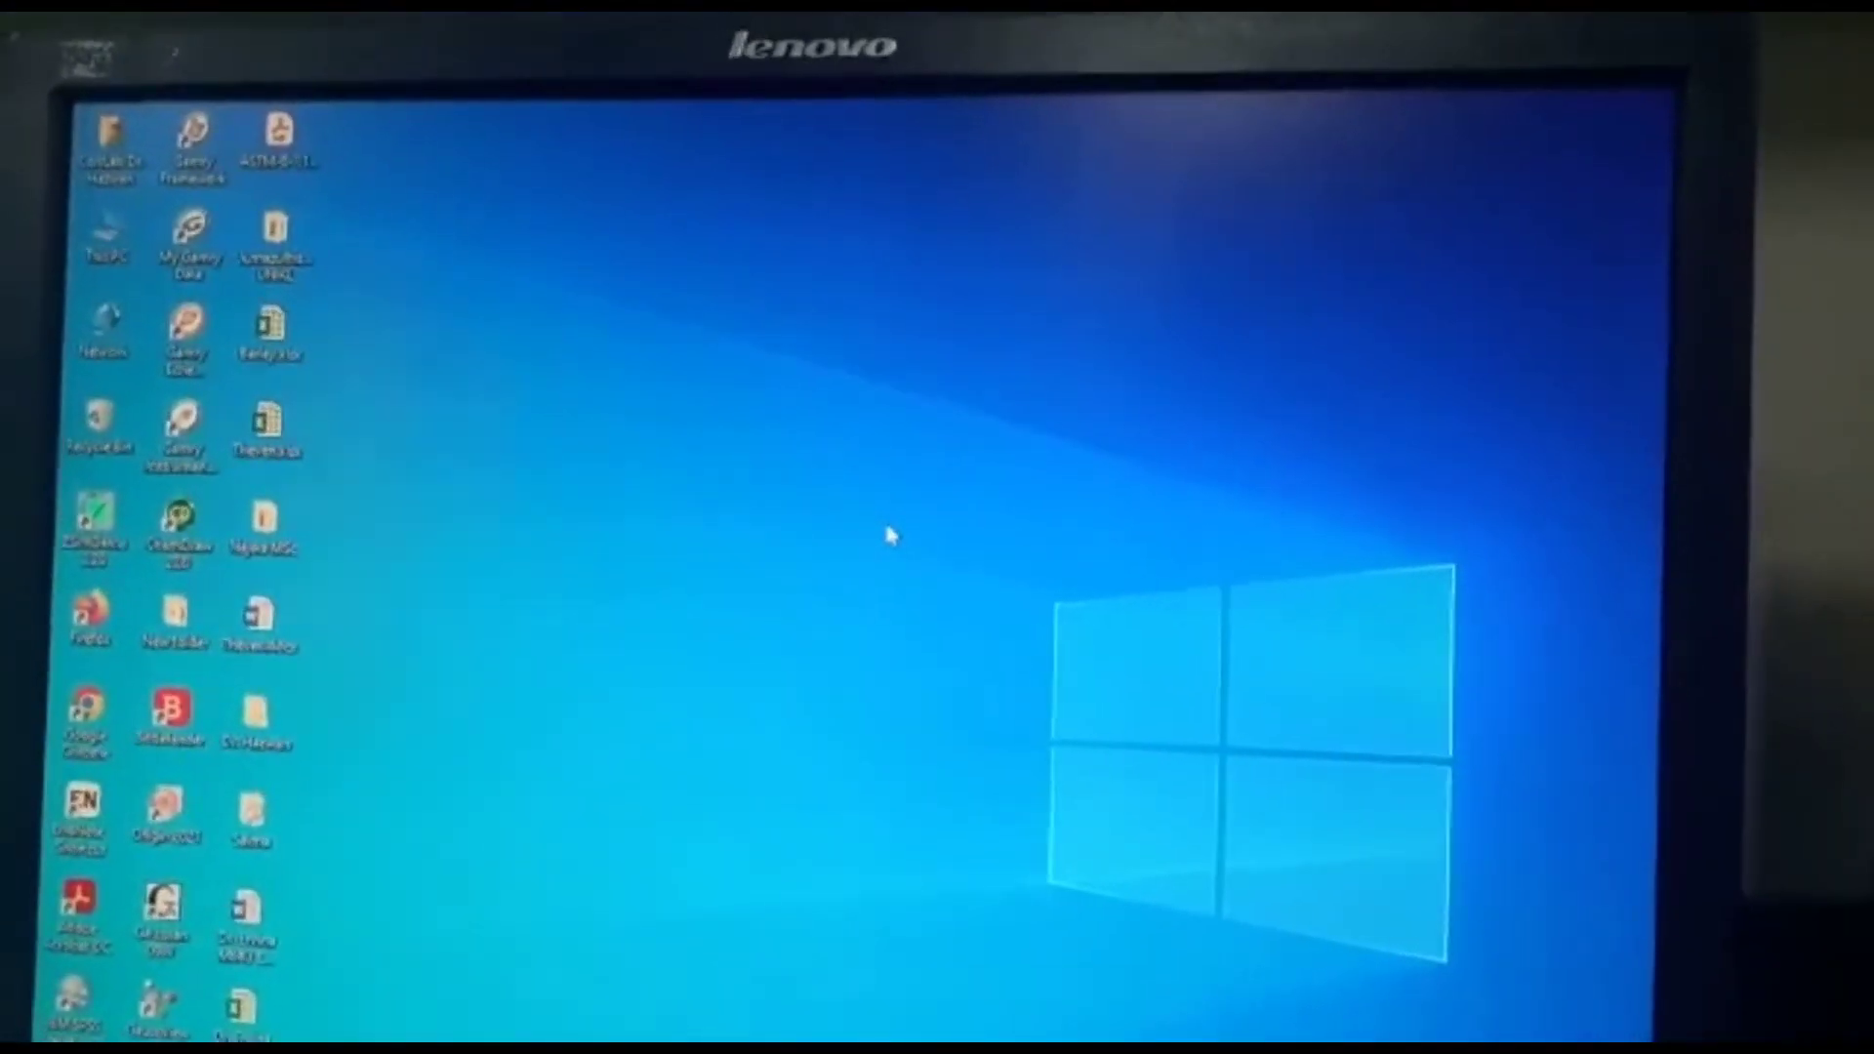
{"action": "mouse_move", "coordinate": [777, 583]}
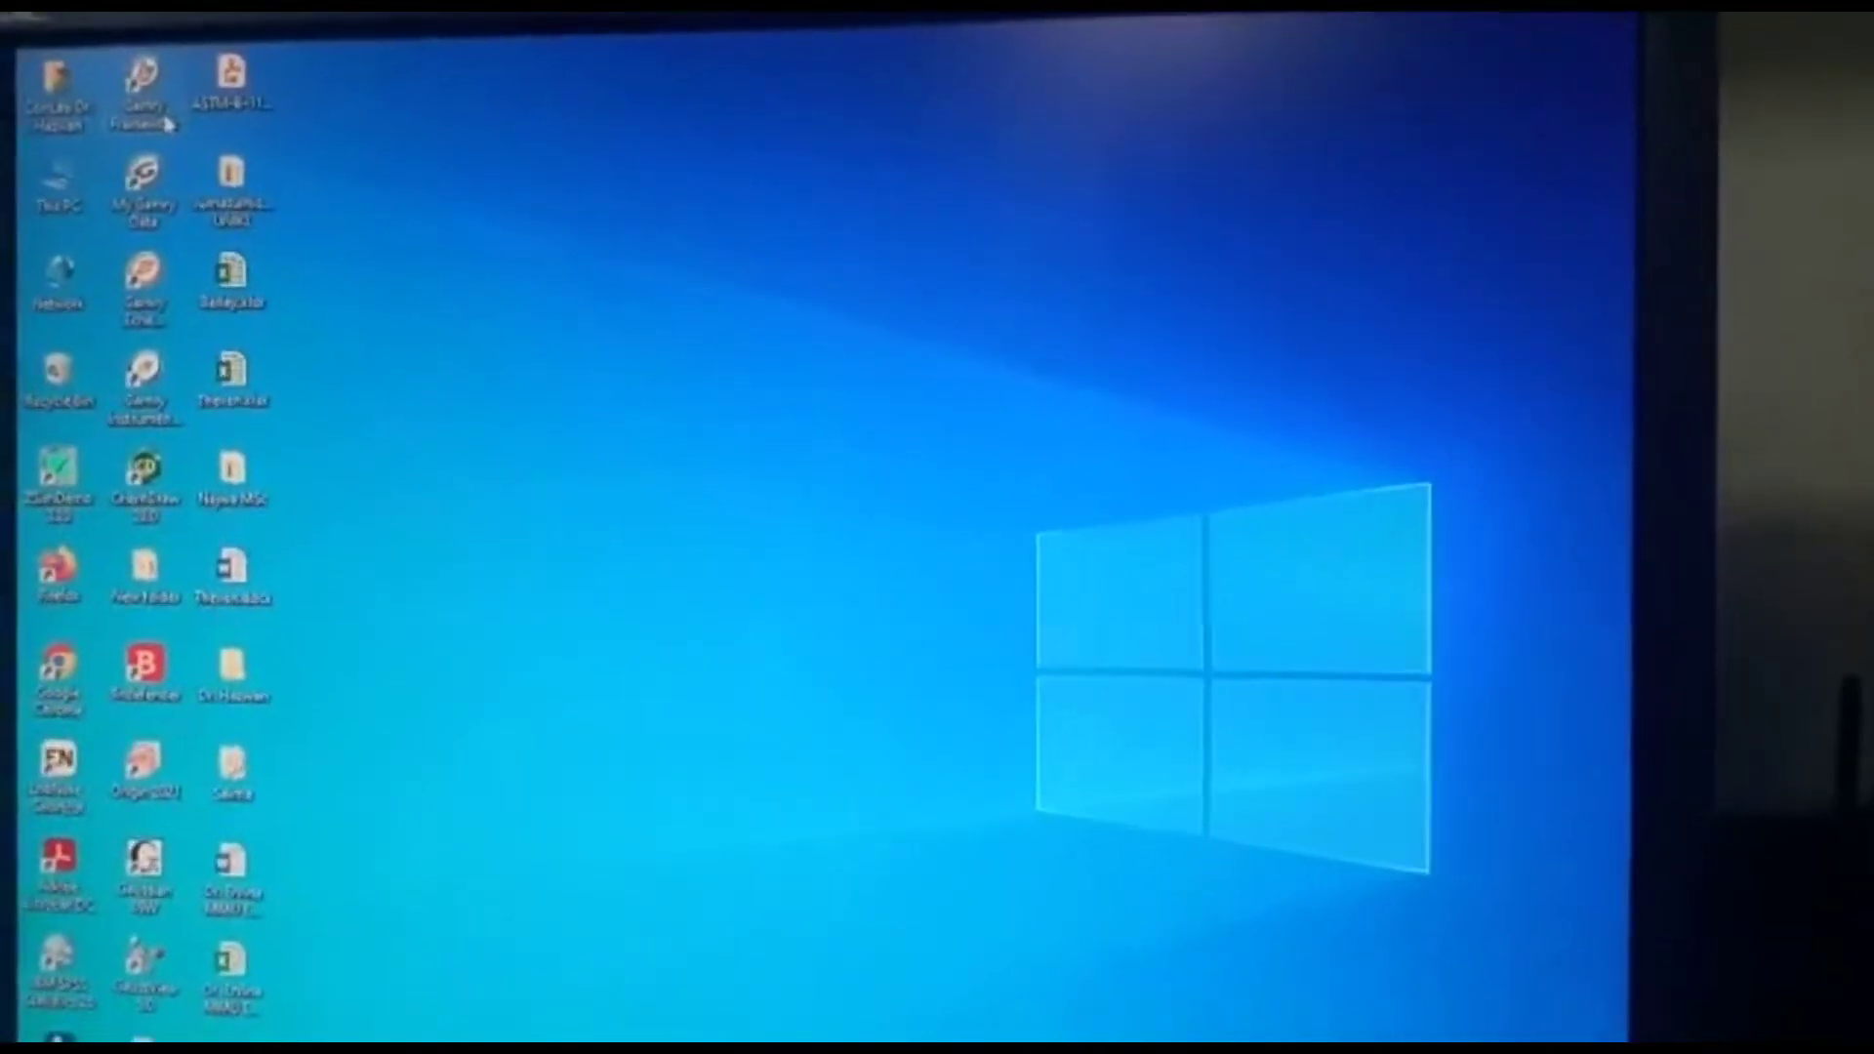
Step: Launch Gamry Framework and show the Electrochemical Impedance experiment list
{"action": "double_click", "coordinate": [143, 89]}
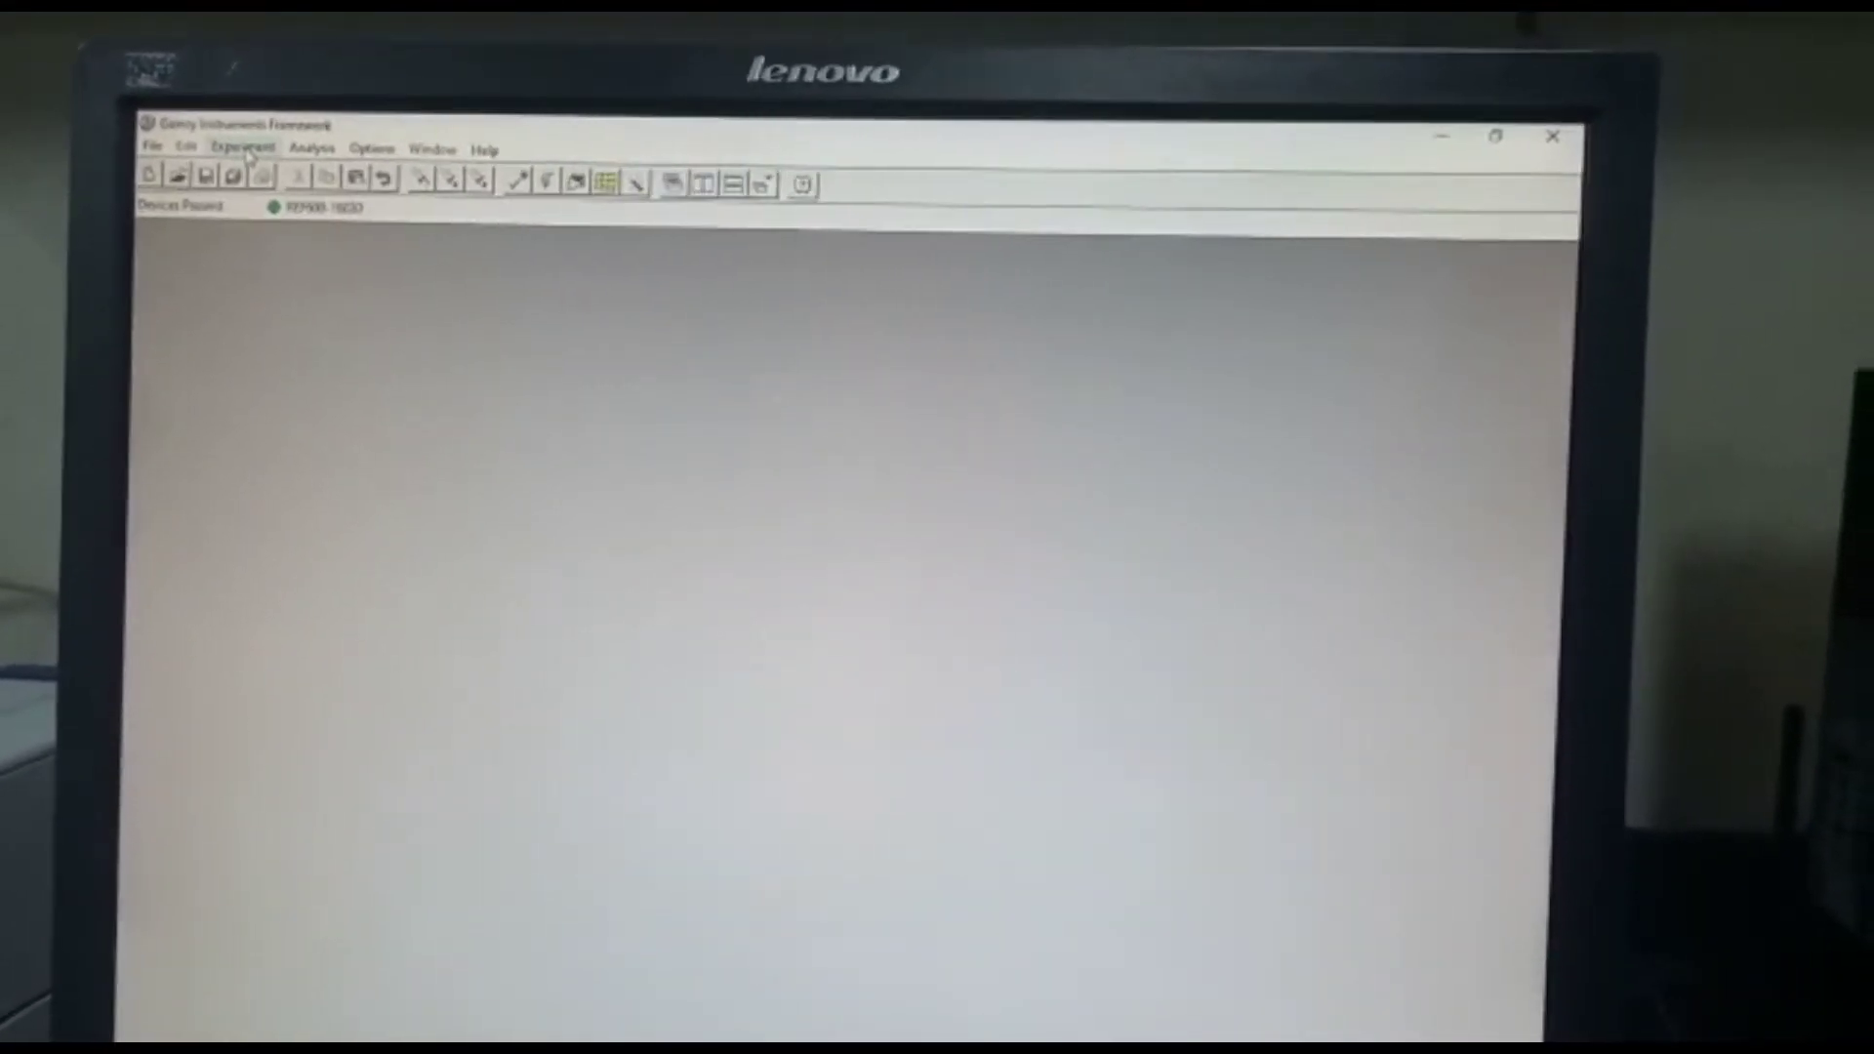
{"action": "left_click", "coordinate": [243, 147]}
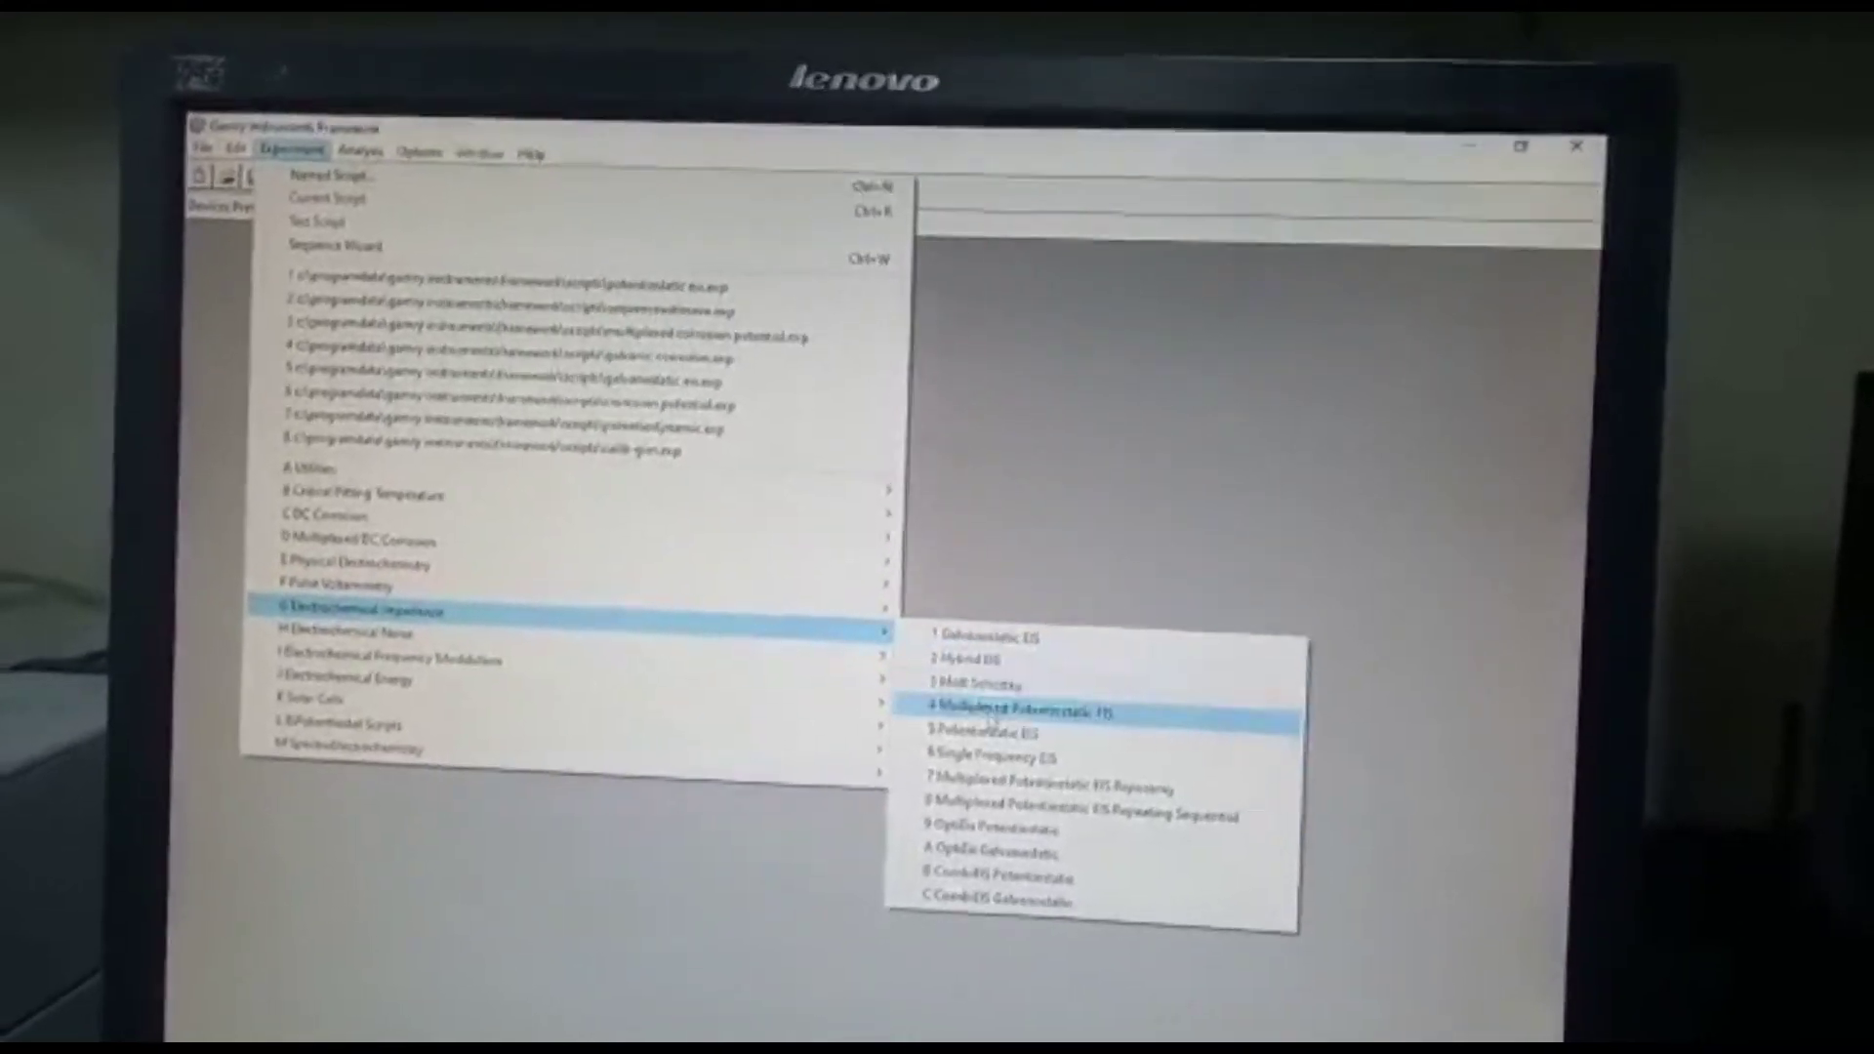
Step: Choose Potentiostatic EIS (10000–0.1 Hz) and enter an electrode area of 4 cm²
{"action": "left_click", "coordinate": [980, 703]}
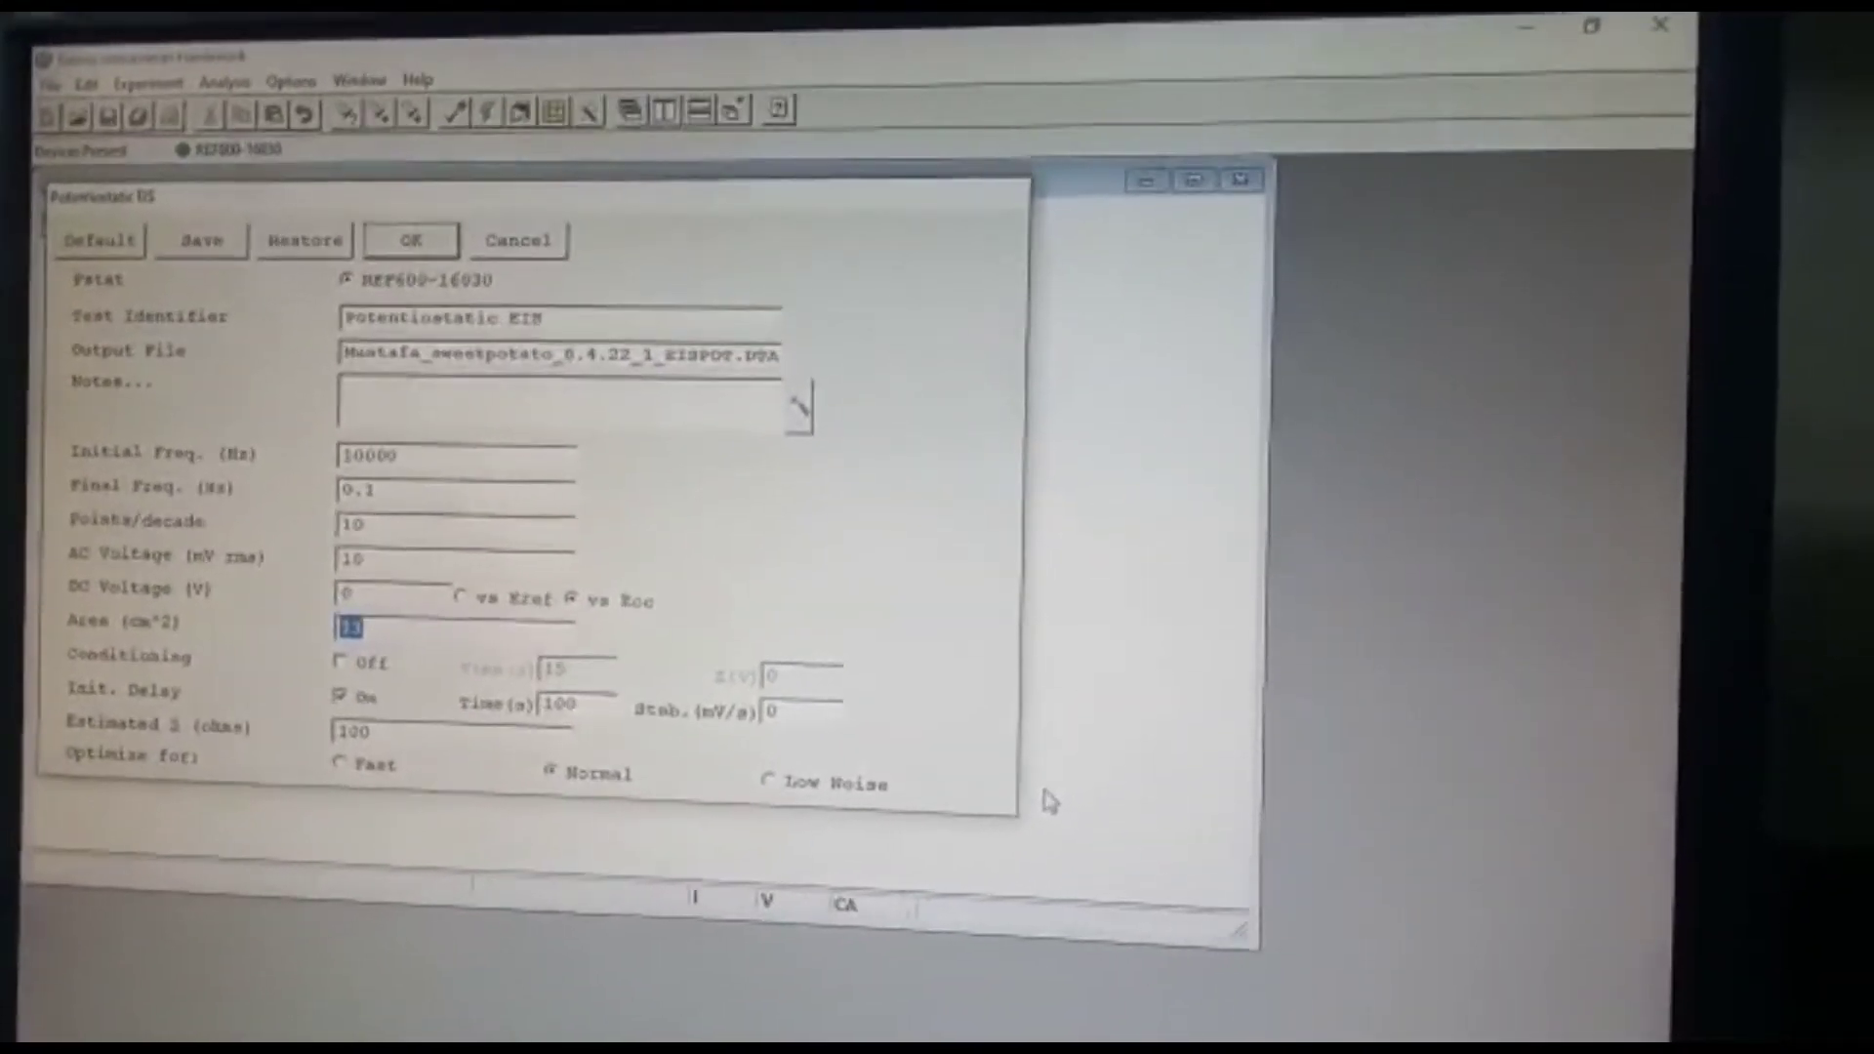
{"action": "type", "text": "4"}
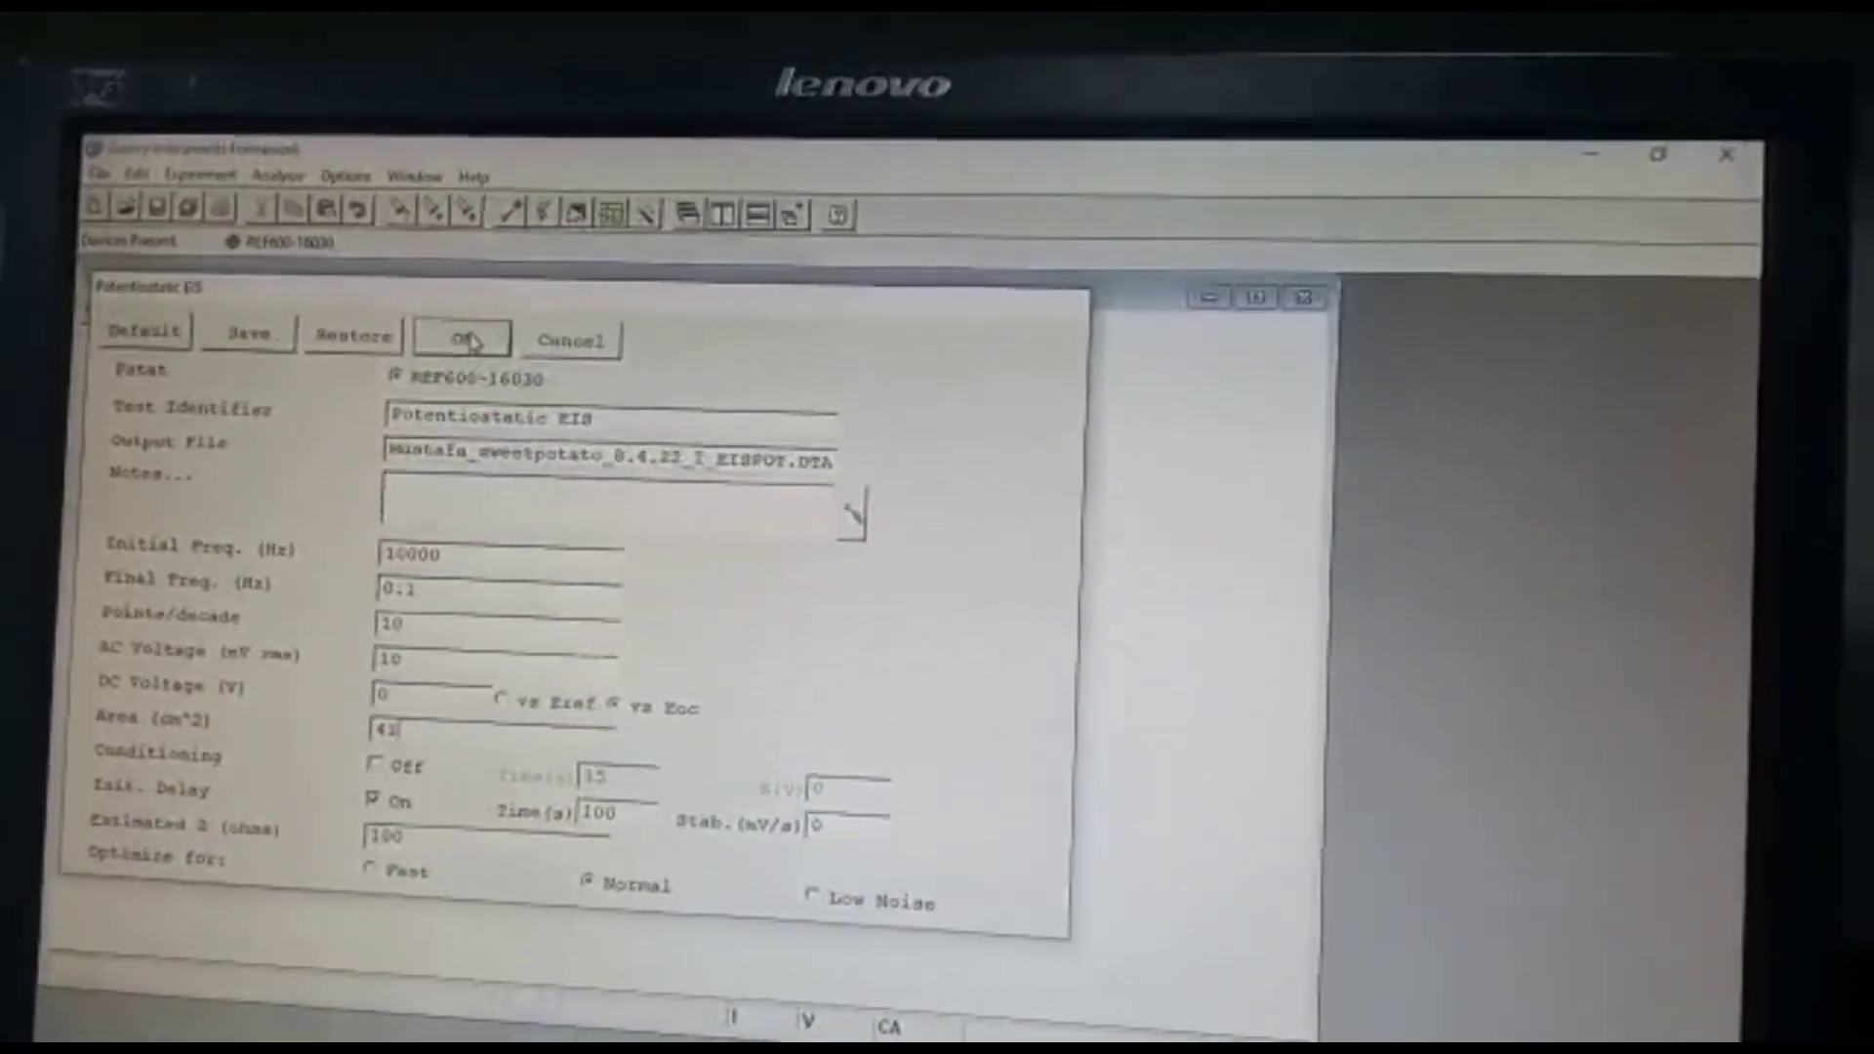
Step: Accept the Potentiostatic EIS settings to run the measurement
{"action": "left_click", "coordinate": [463, 337]}
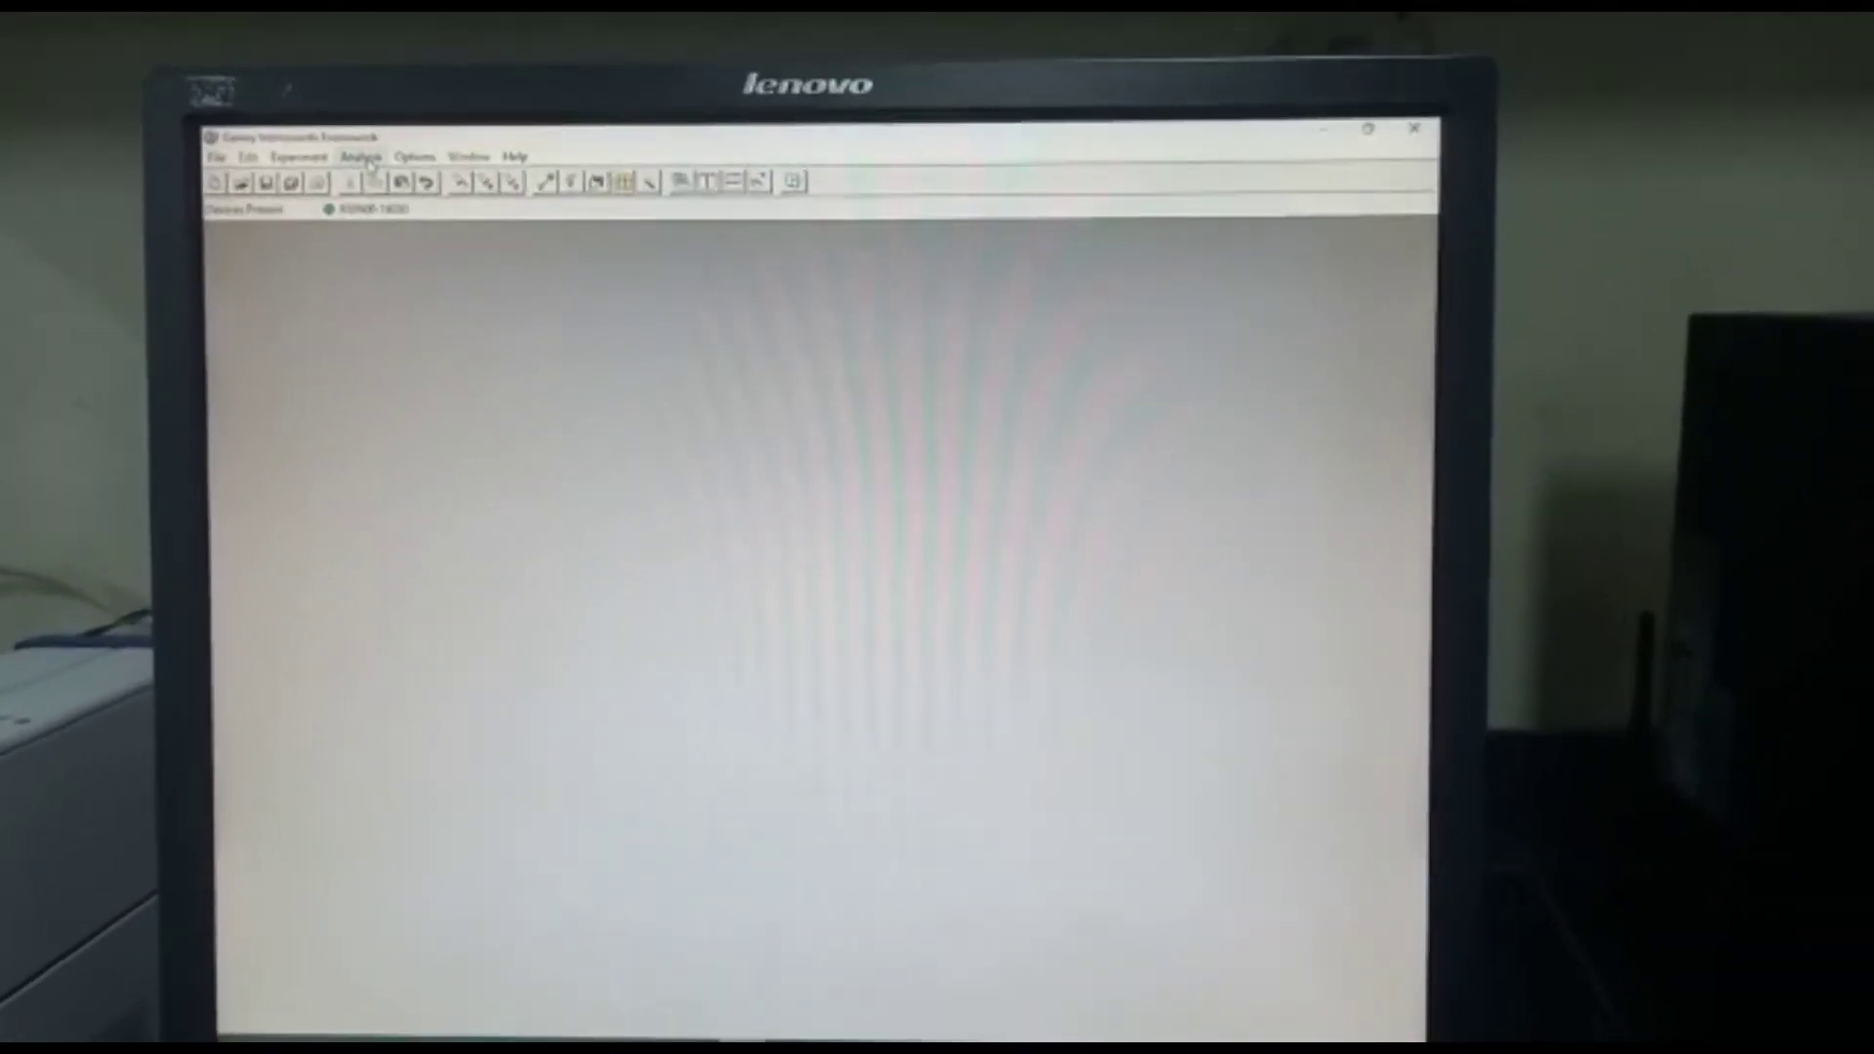
Step: Open the latest sweet potato impedance .dta file from the Analysis recent files
{"action": "left_click", "coordinate": [385, 126]}
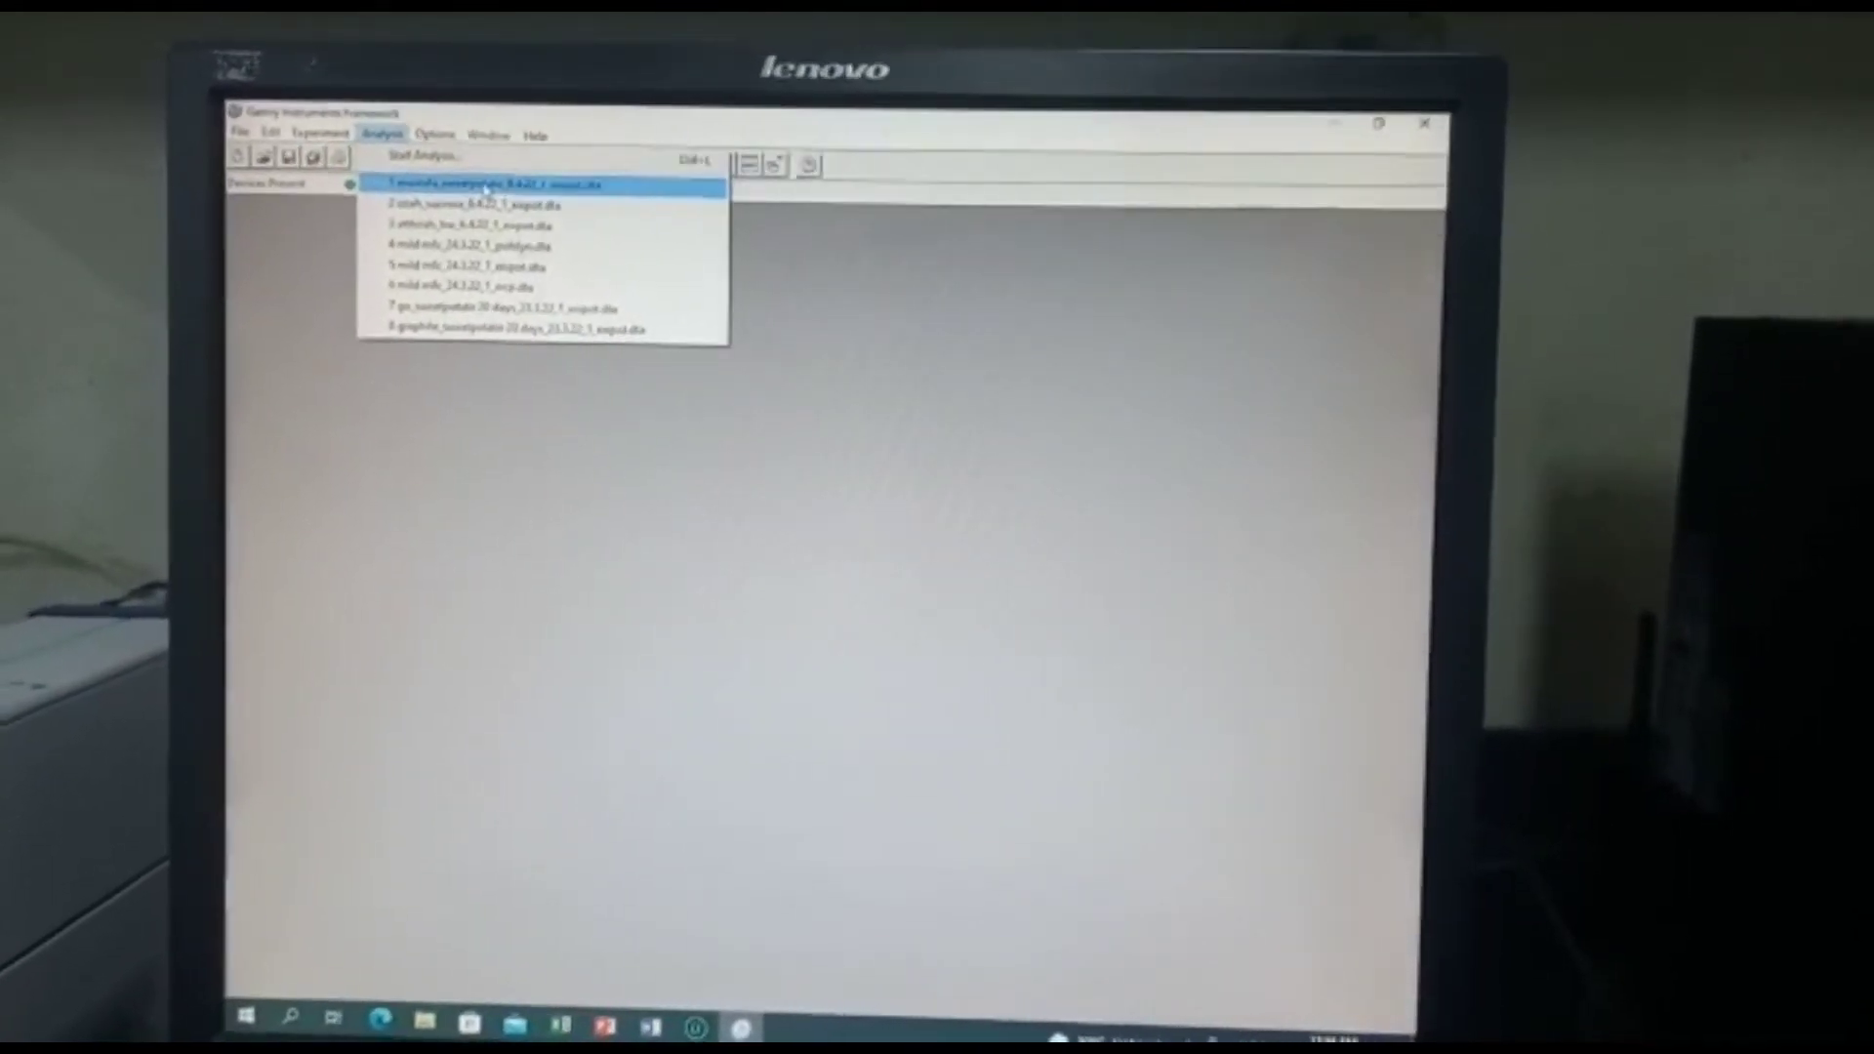
{"action": "left_click", "coordinate": [496, 185]}
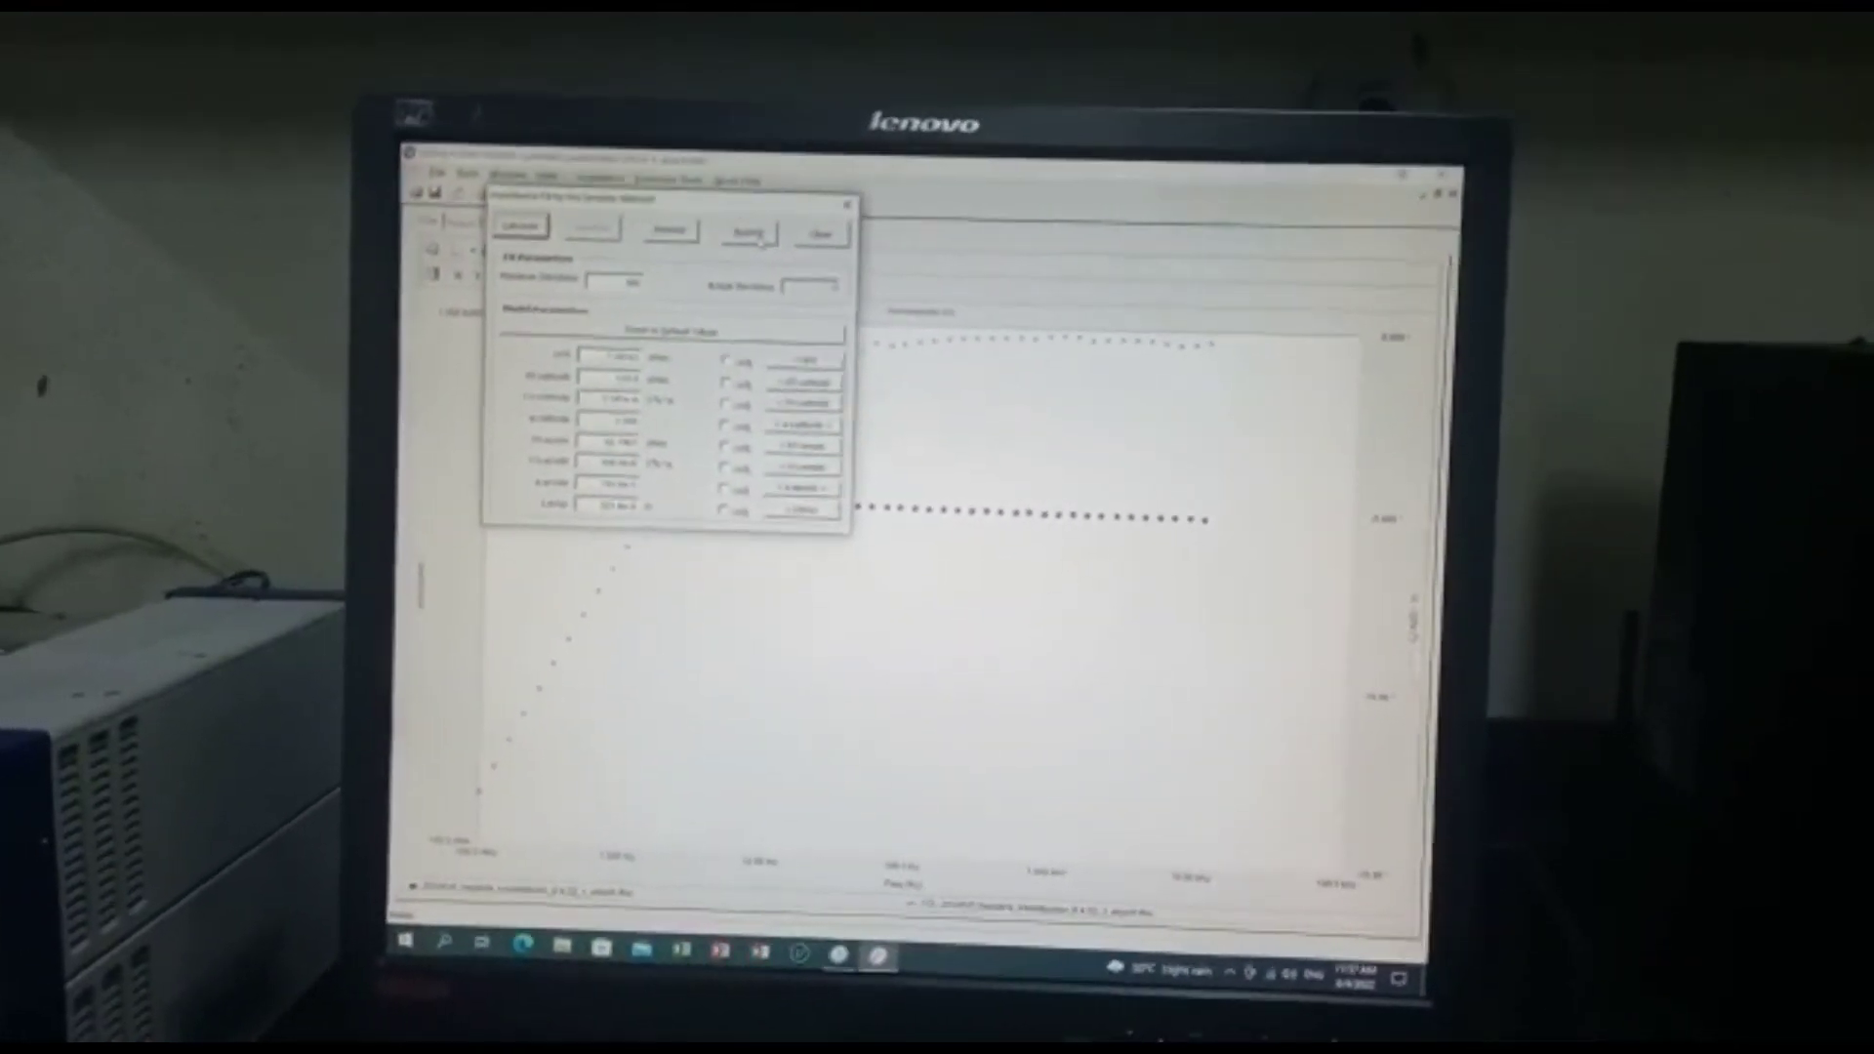
Step: Calculate the Simplex equivalent-circuit fit, then close the fit window
{"action": "left_click", "coordinate": [820, 233]}
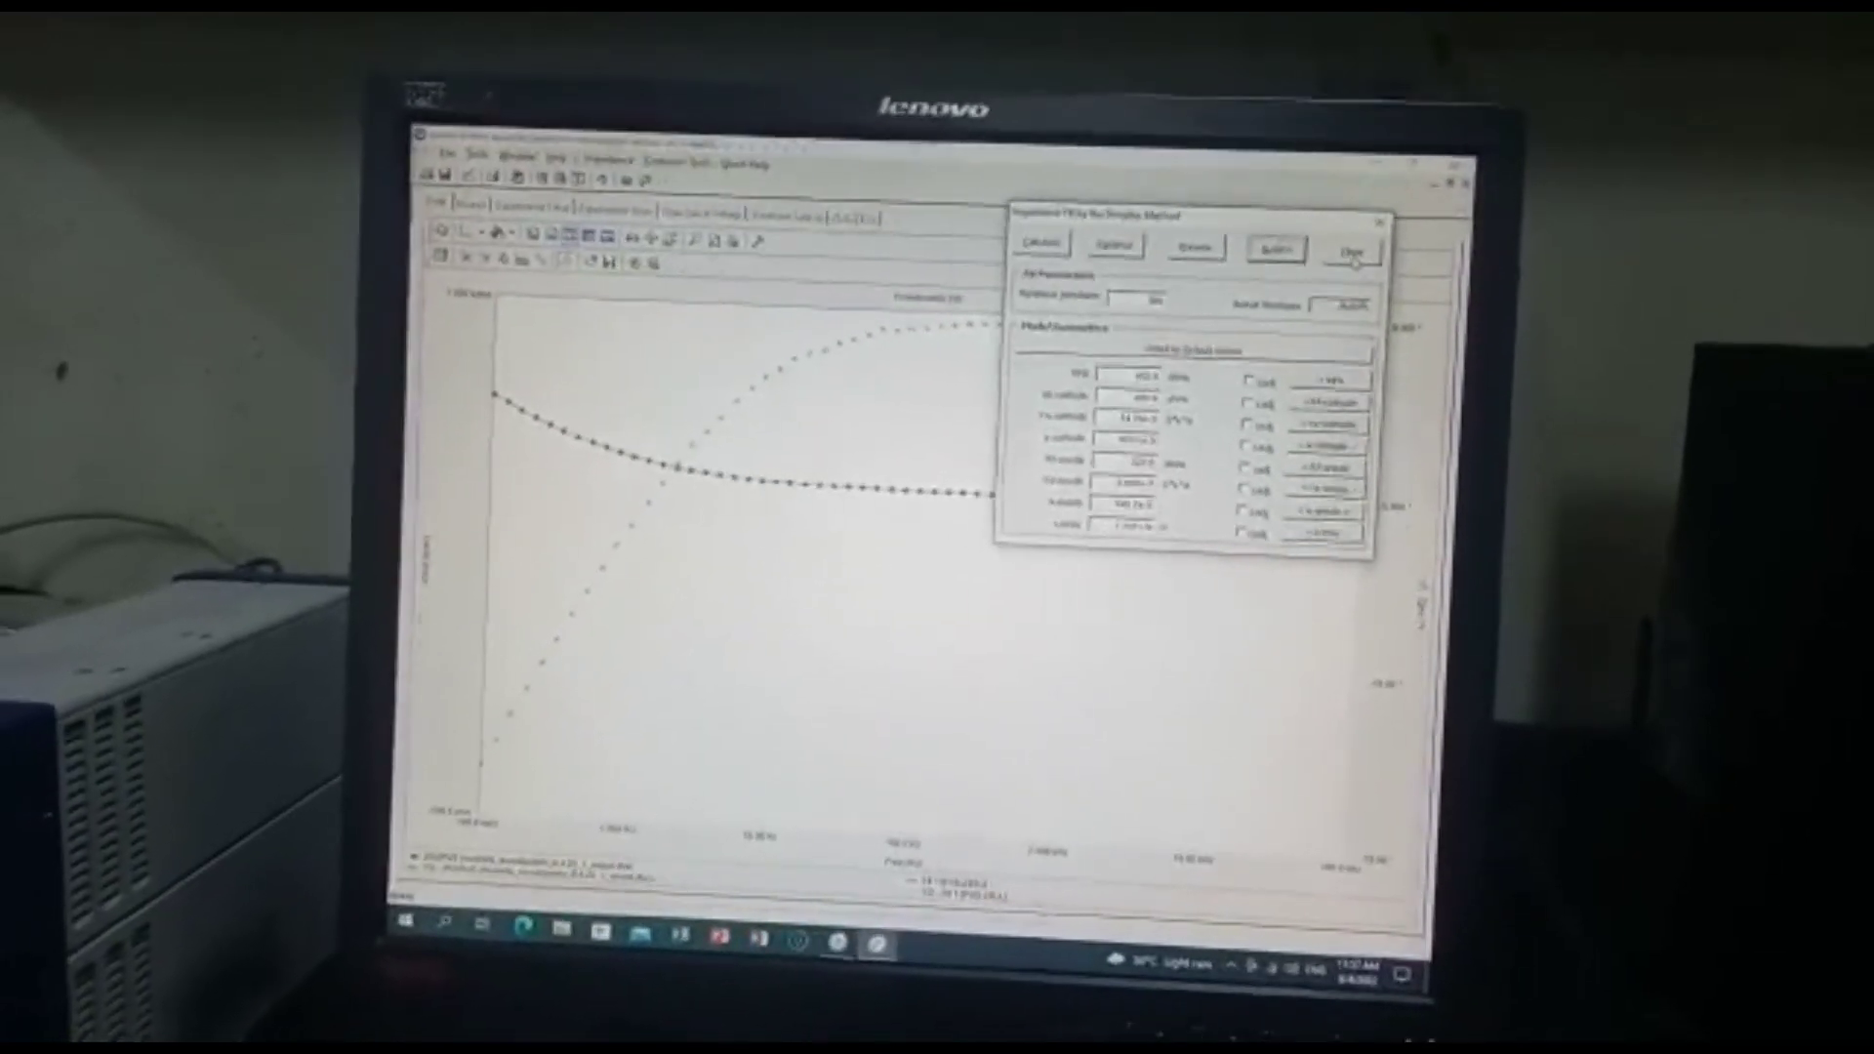
{"action": "left_click", "coordinate": [1351, 247]}
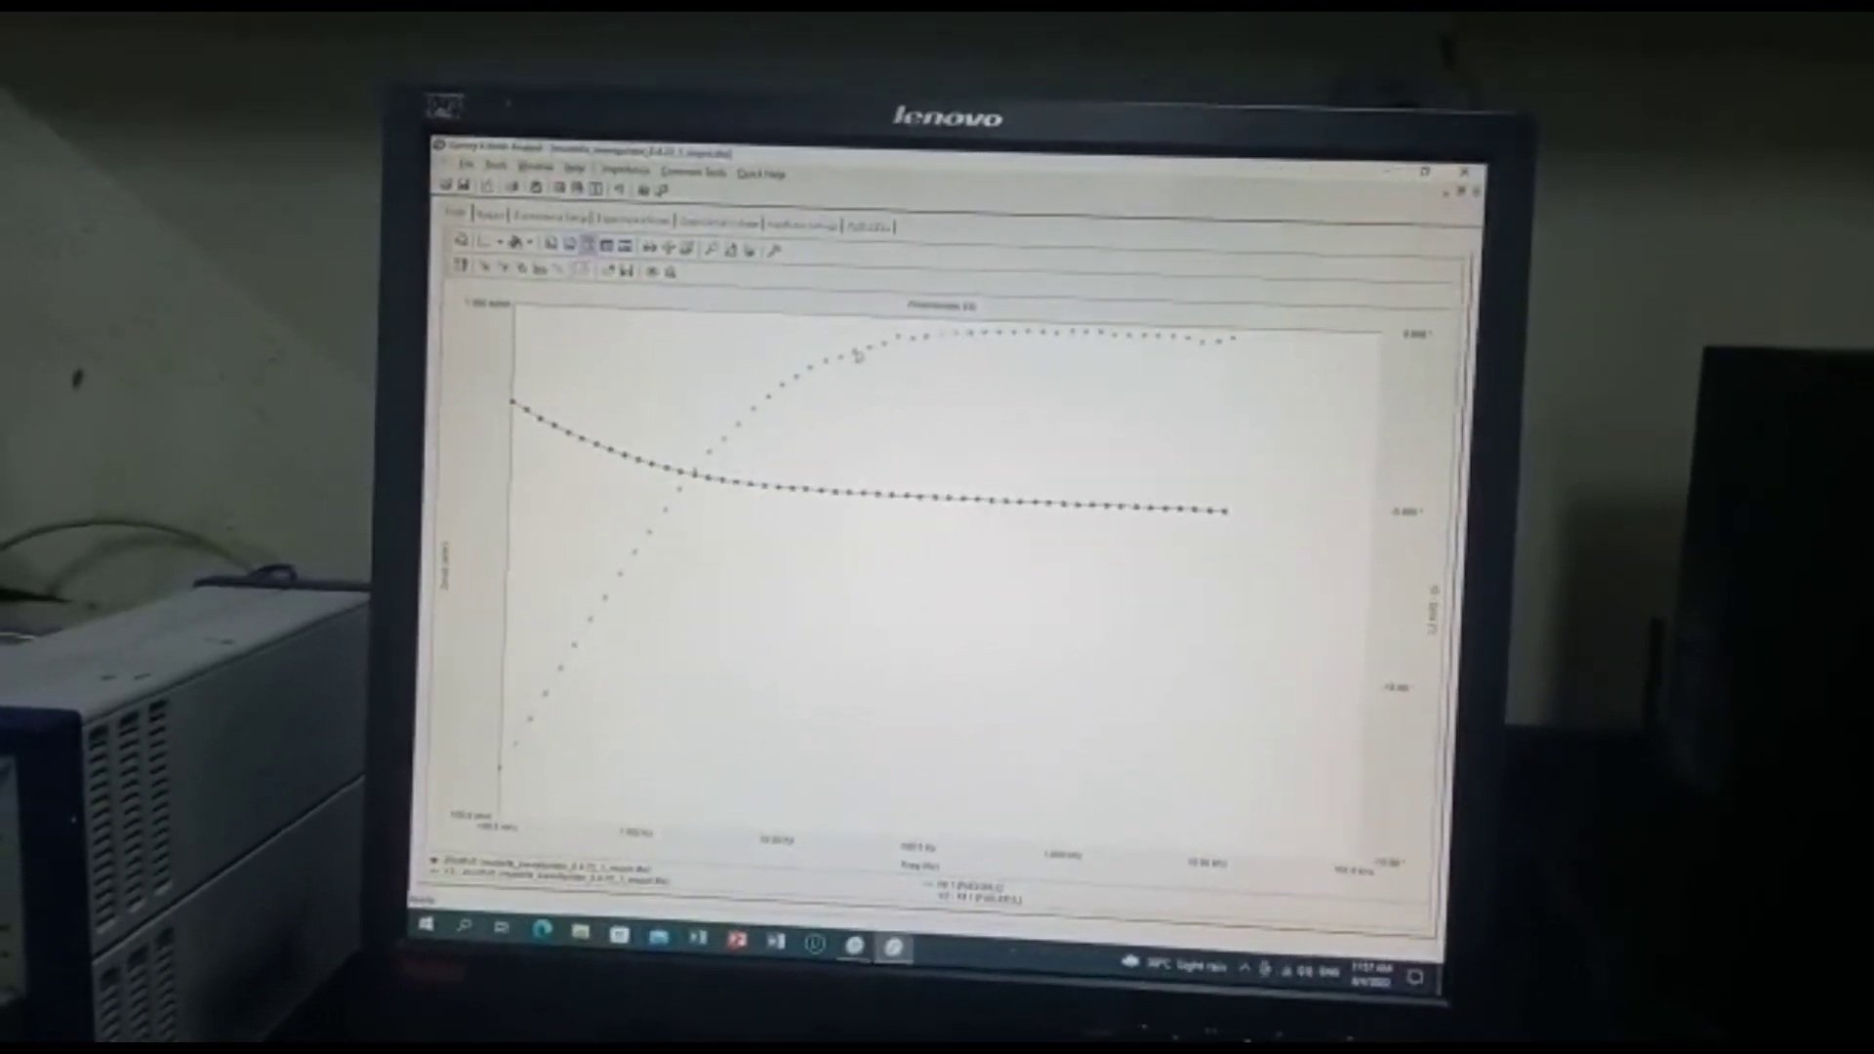